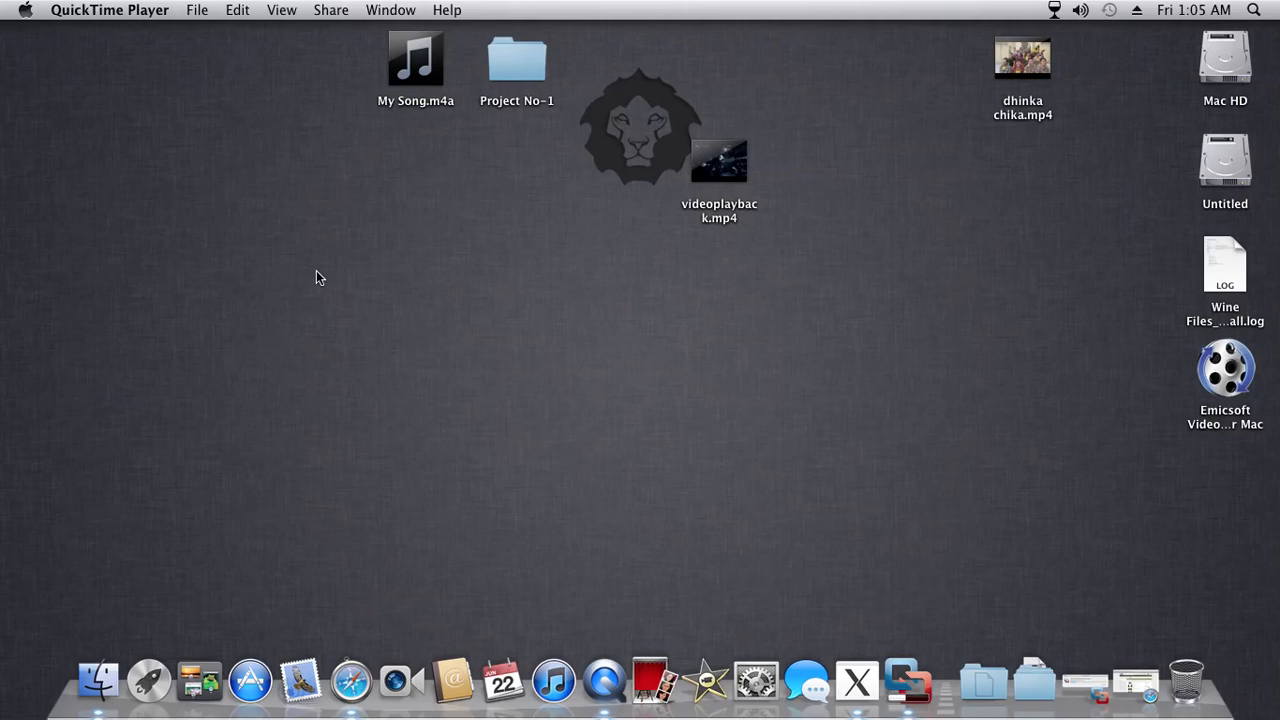
pyautogui.moveTo(210, 168)
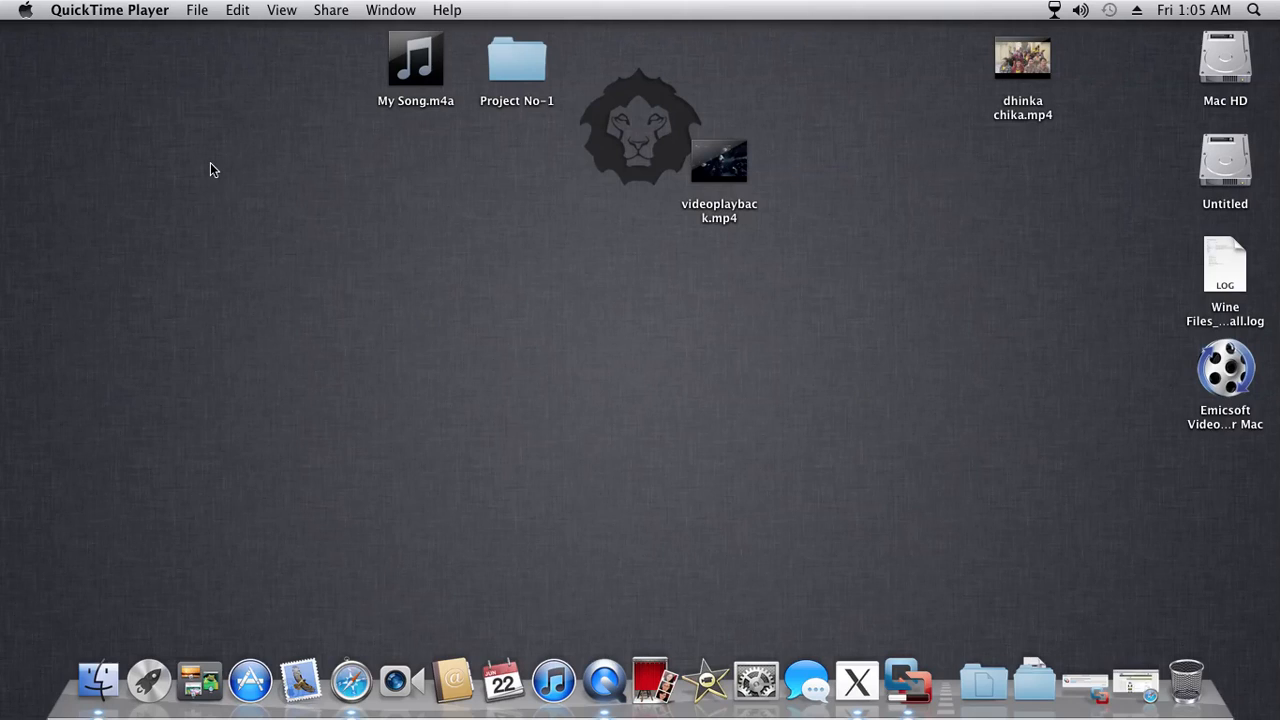
# - Start a new empty GarageBand project, keeping the default name My Song 2
pyautogui.click(148, 680)
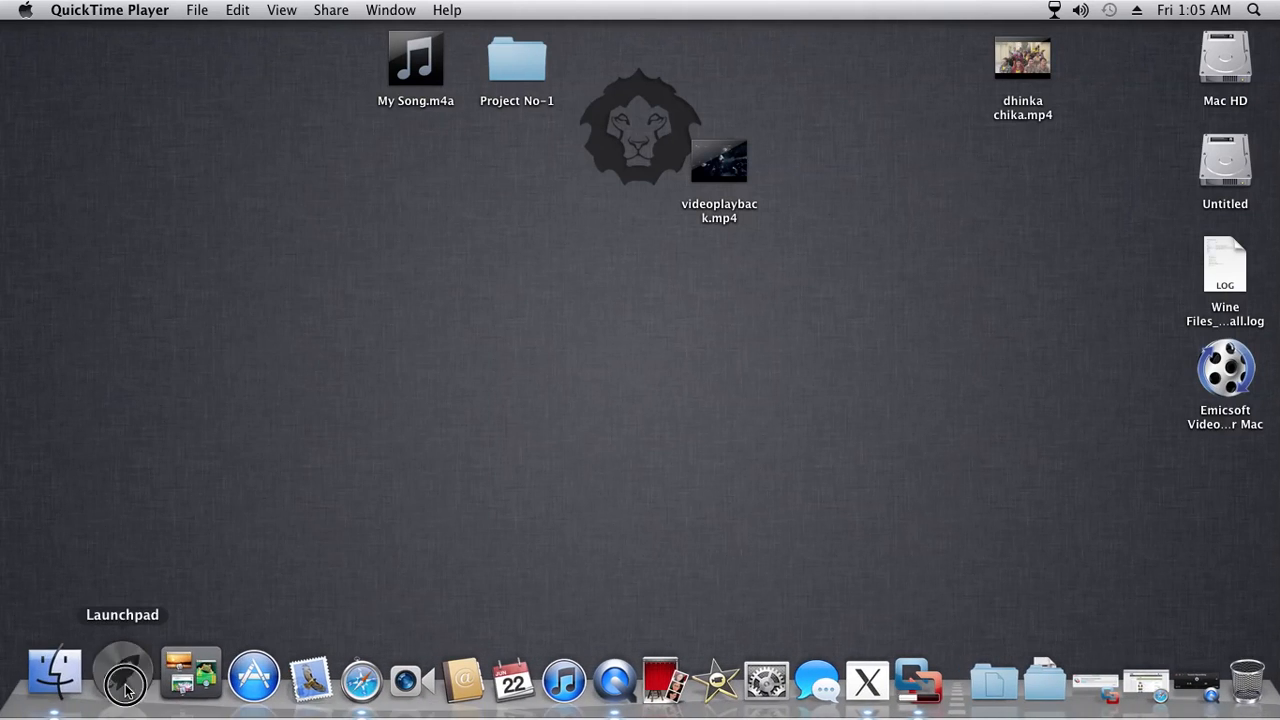
pyautogui.click(124, 680)
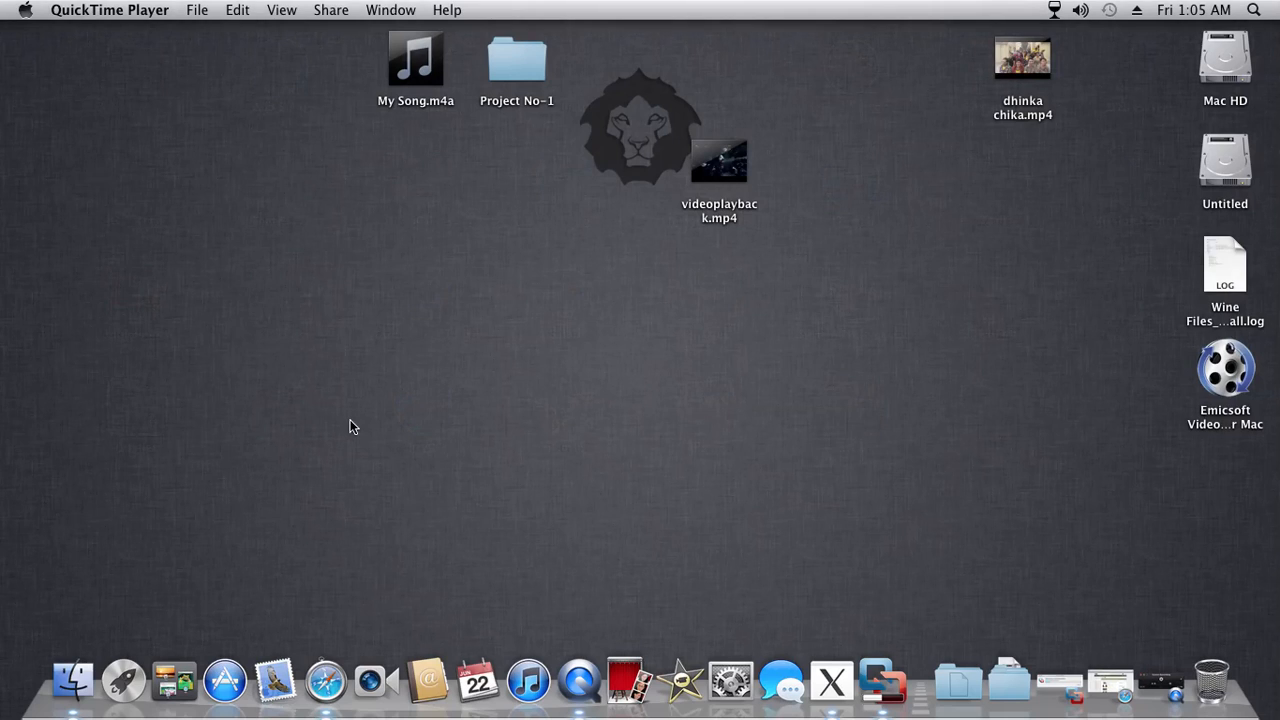
pyautogui.moveTo(752, 328)
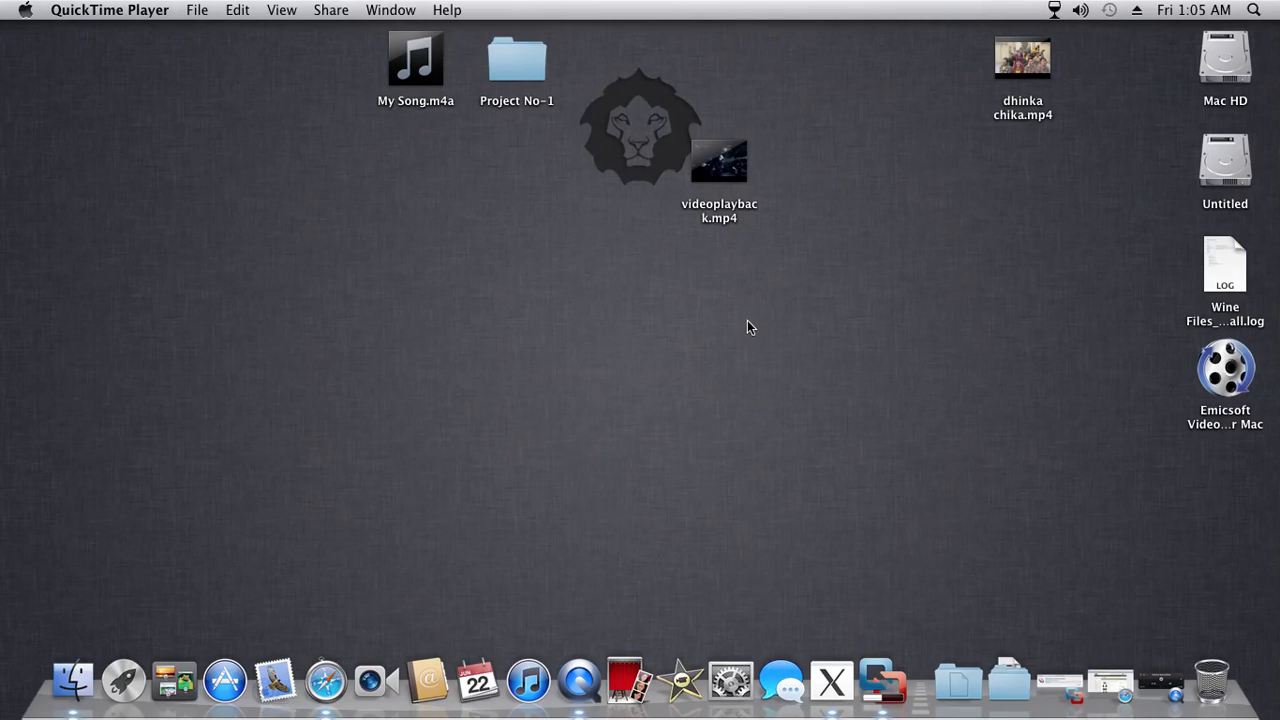
pyautogui.moveTo(840, 328)
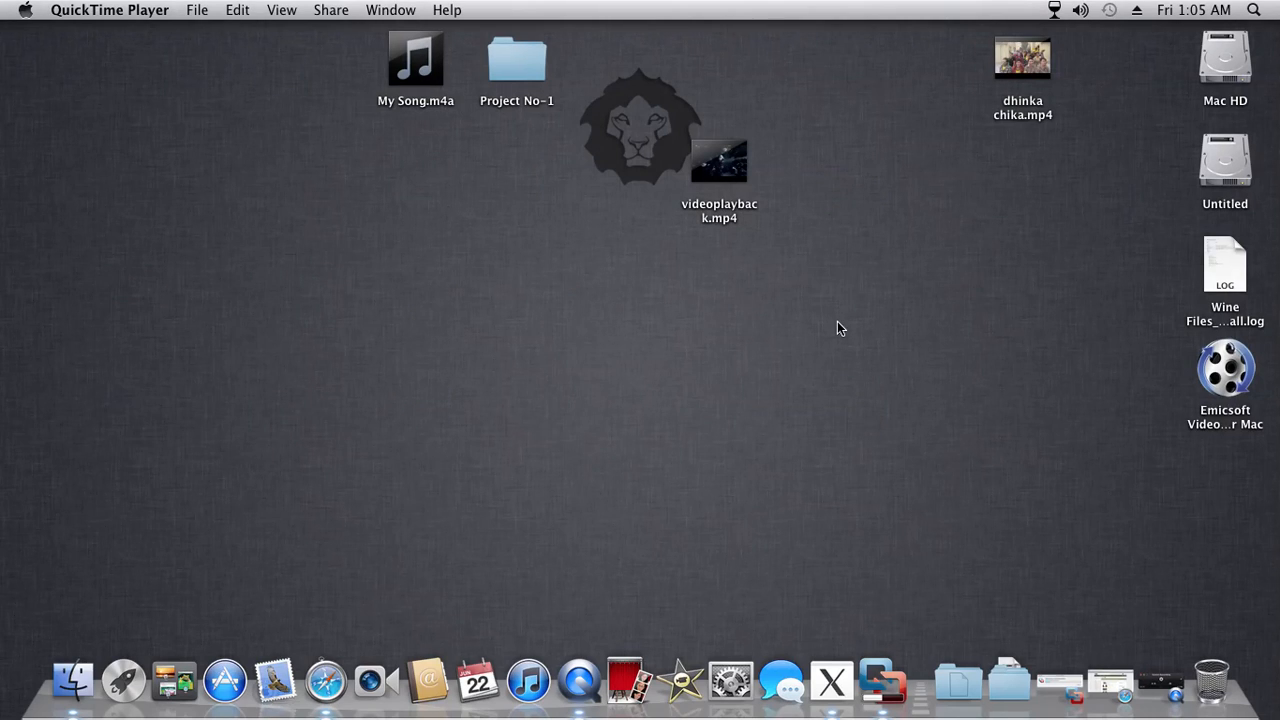
pyautogui.moveTo(464, 204)
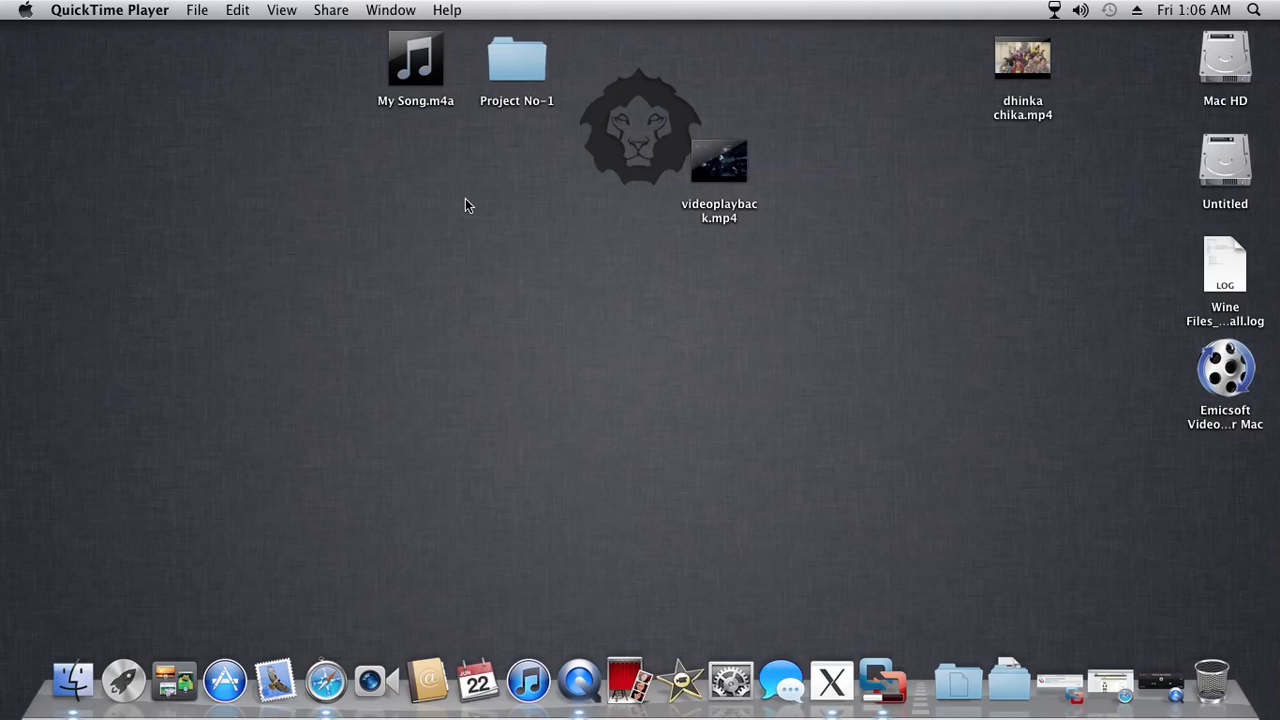
pyautogui.moveTo(490, 182)
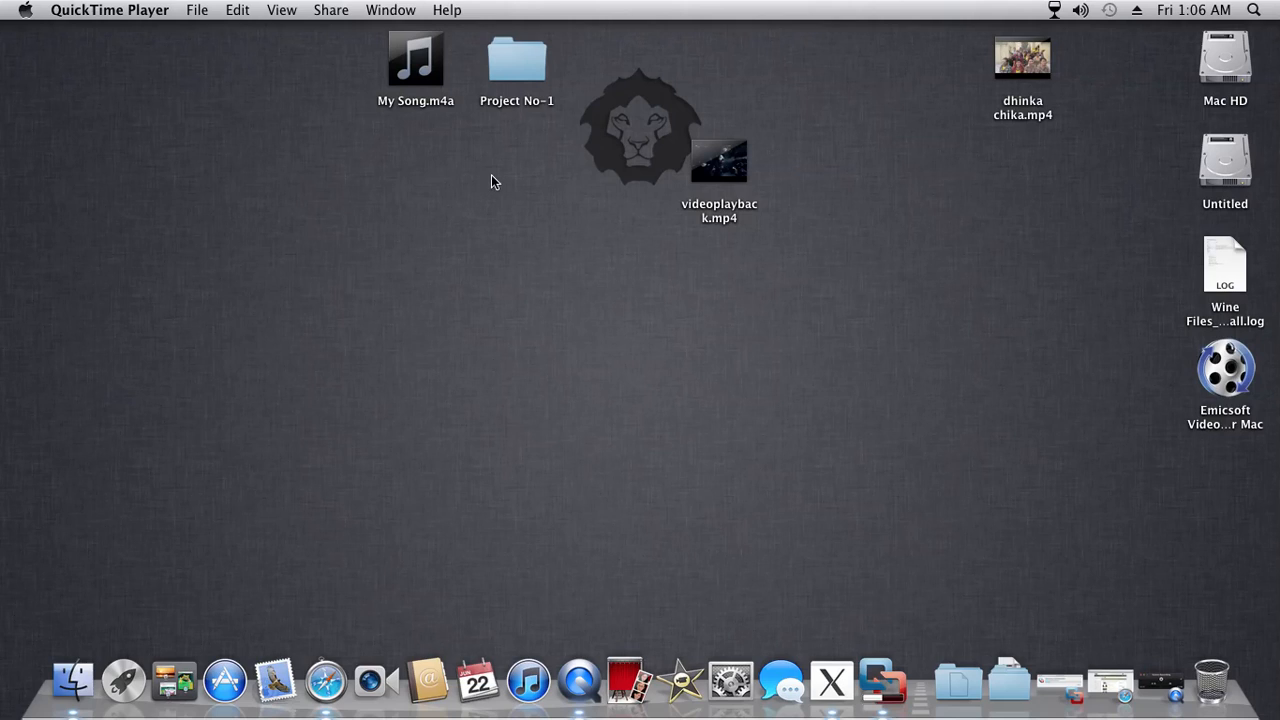
pyautogui.moveTo(404, 530)
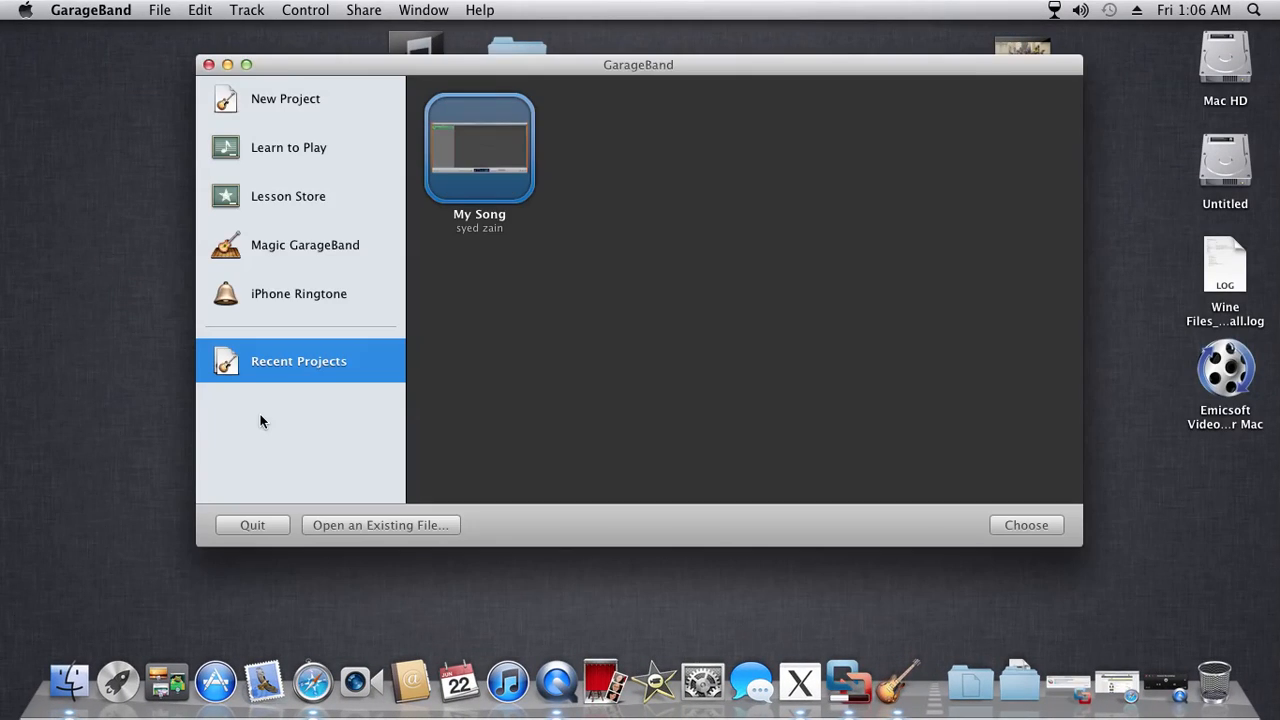
pyautogui.moveTo(144, 18)
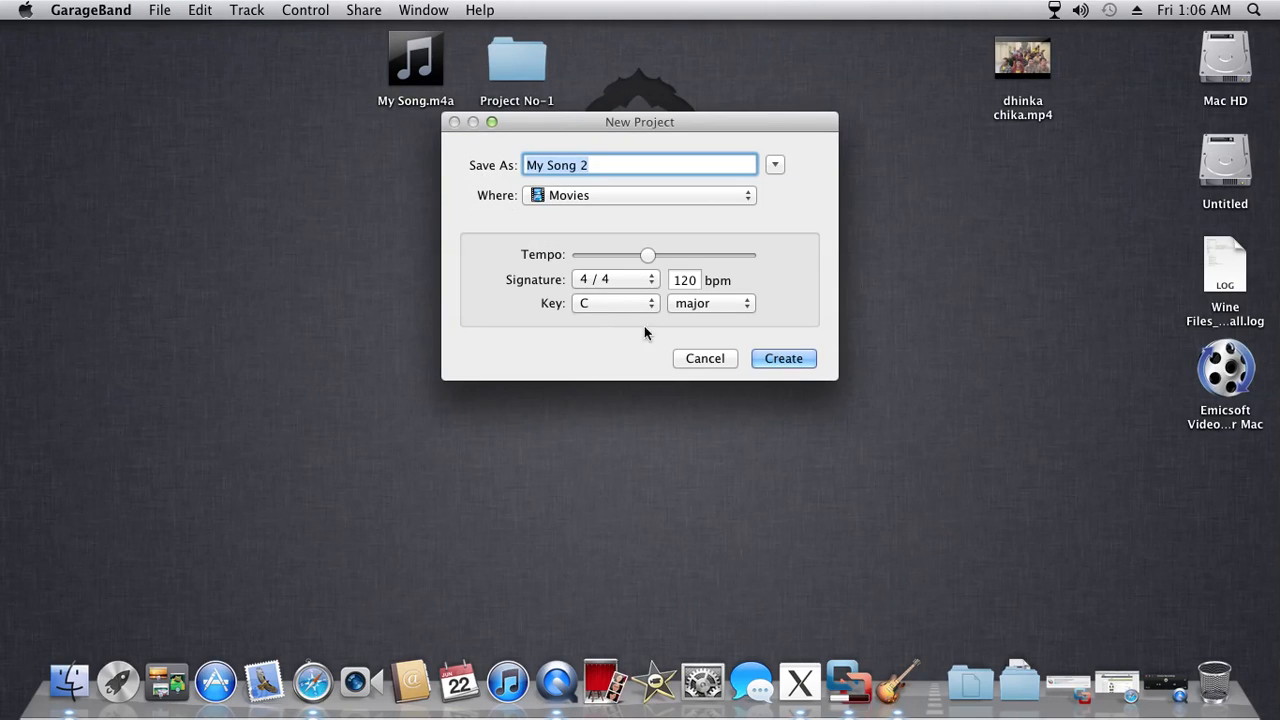
pyautogui.click(784, 358)
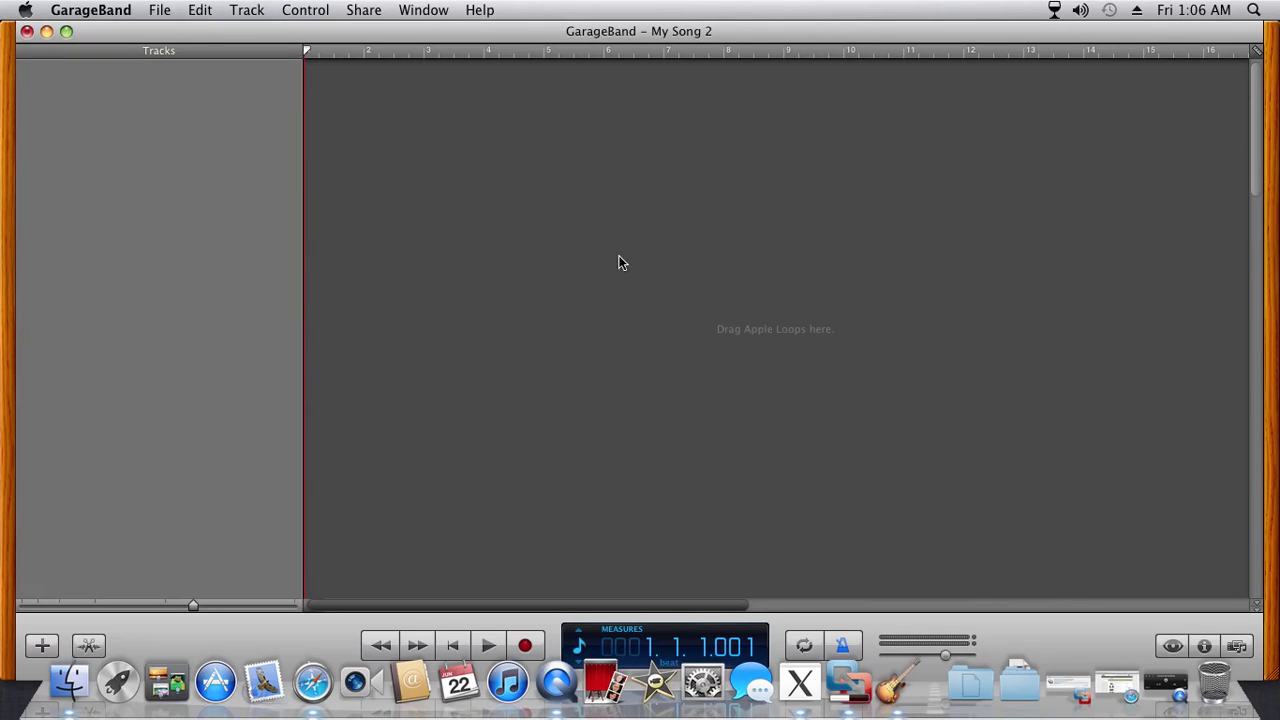
# - Drag videoplayback.mp4 from the desktop into the Tracks area as a movie track
pyautogui.moveTo(638, 32); pyautogui.dragTo(656, 196)
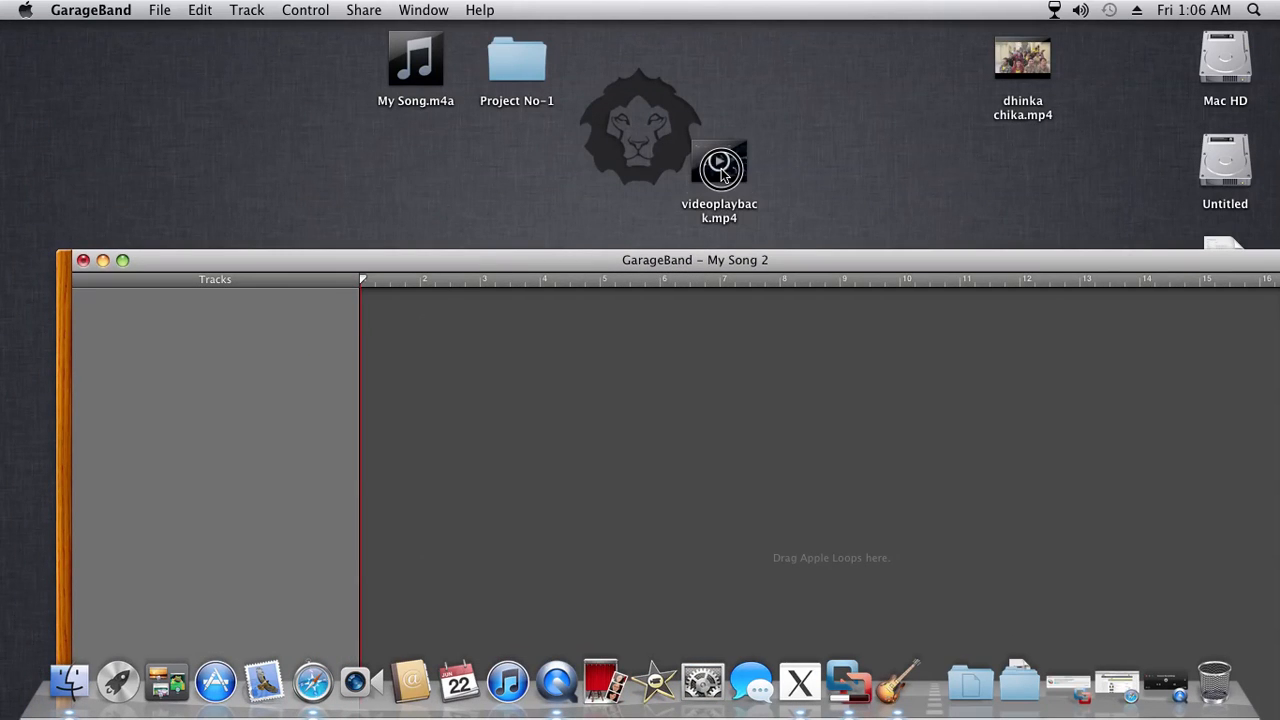
pyautogui.moveTo(720, 164); pyautogui.dragTo(616, 340)
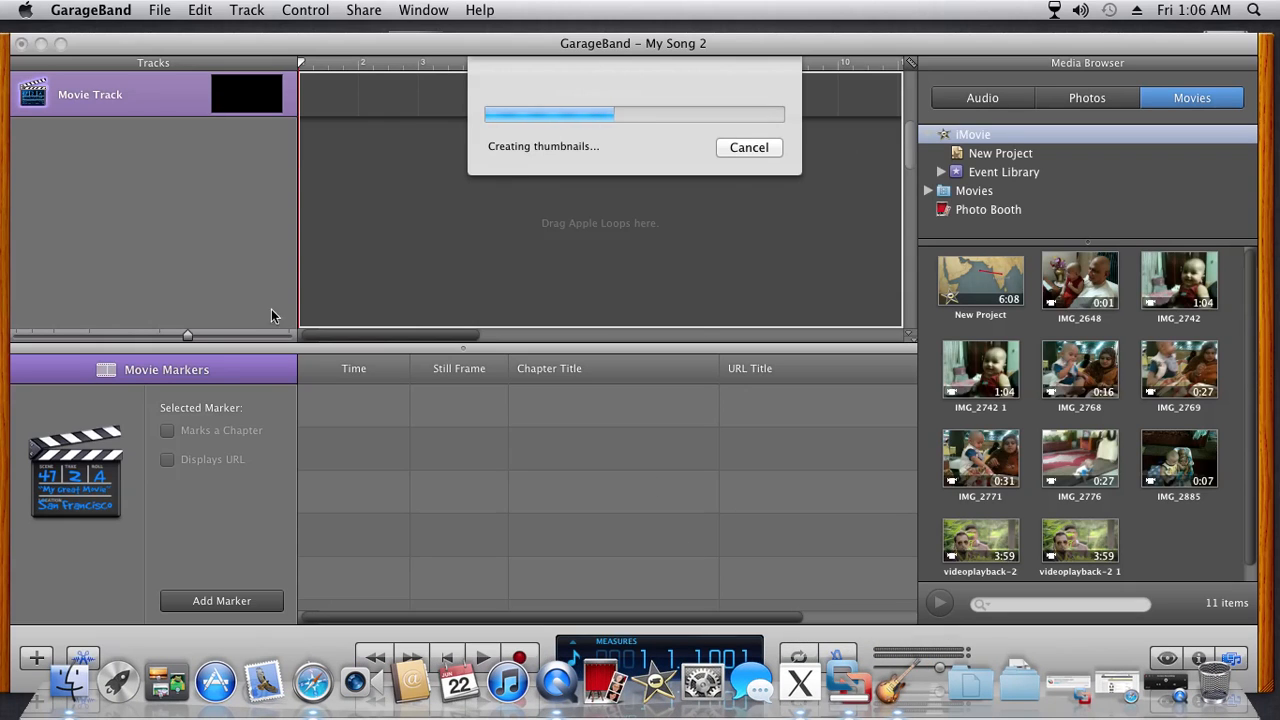
pyautogui.moveTo(472, 314)
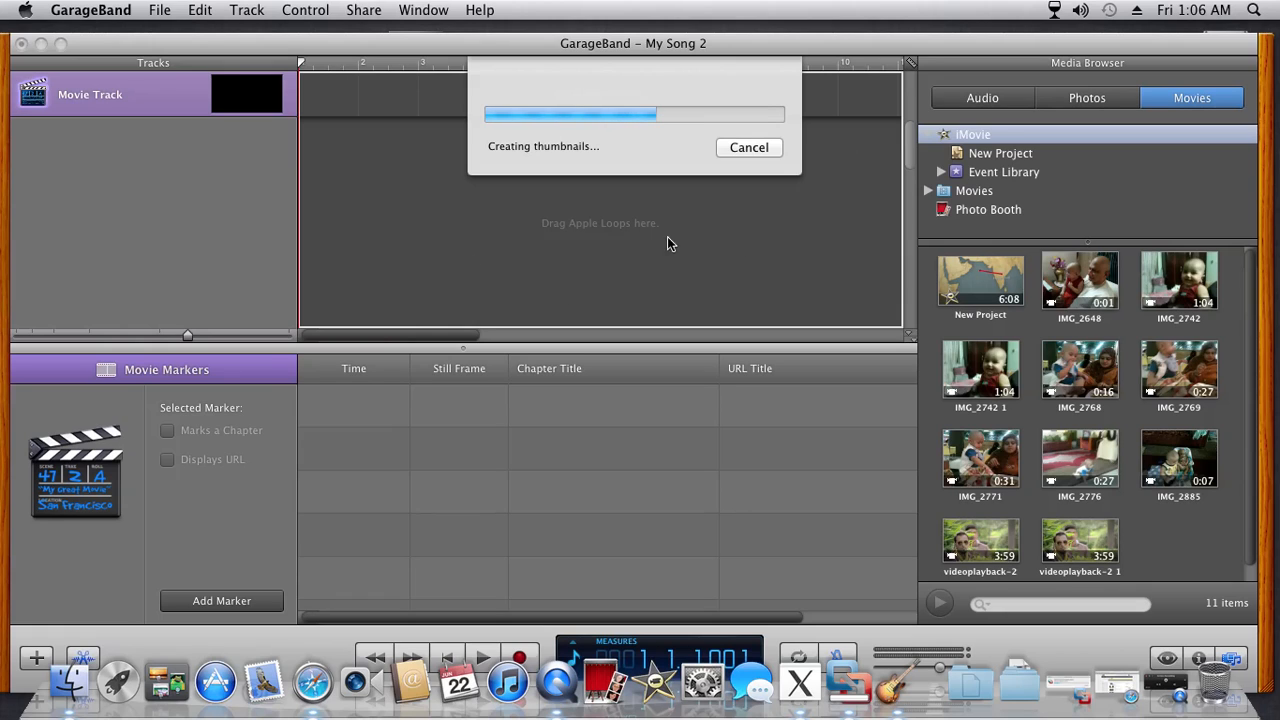
pyautogui.moveTo(792, 278)
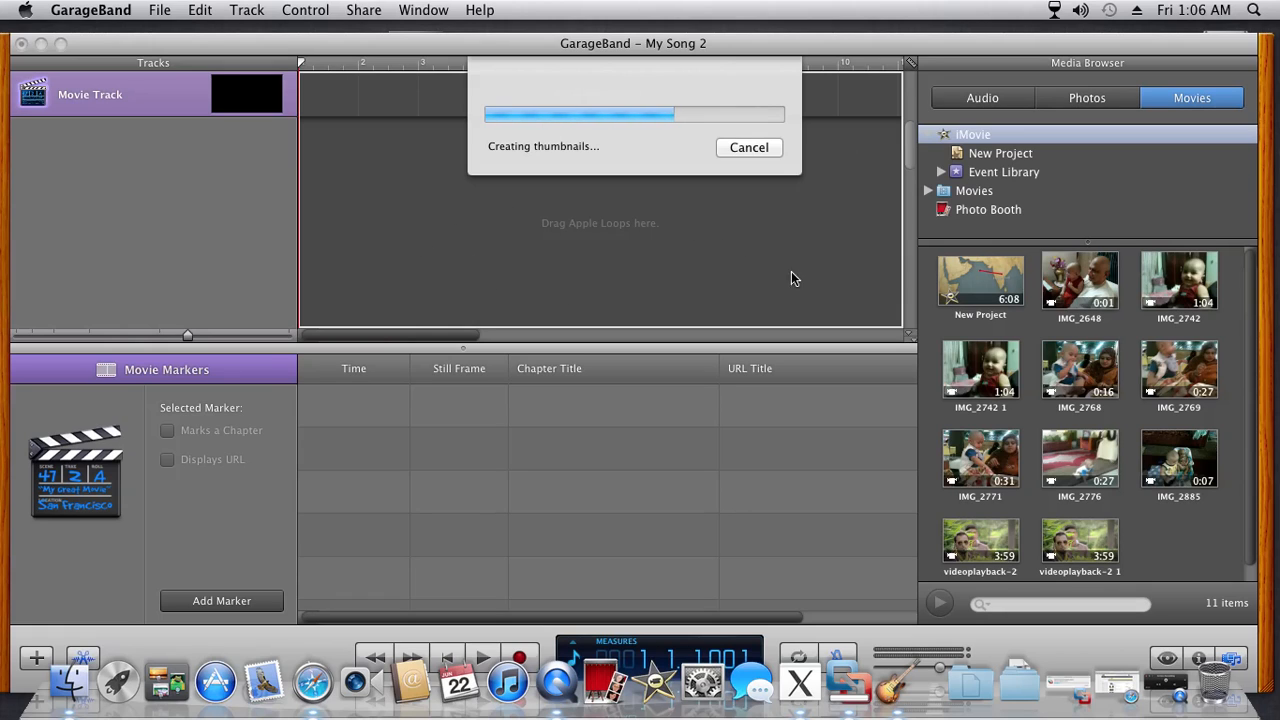
pyautogui.moveTo(780, 640)
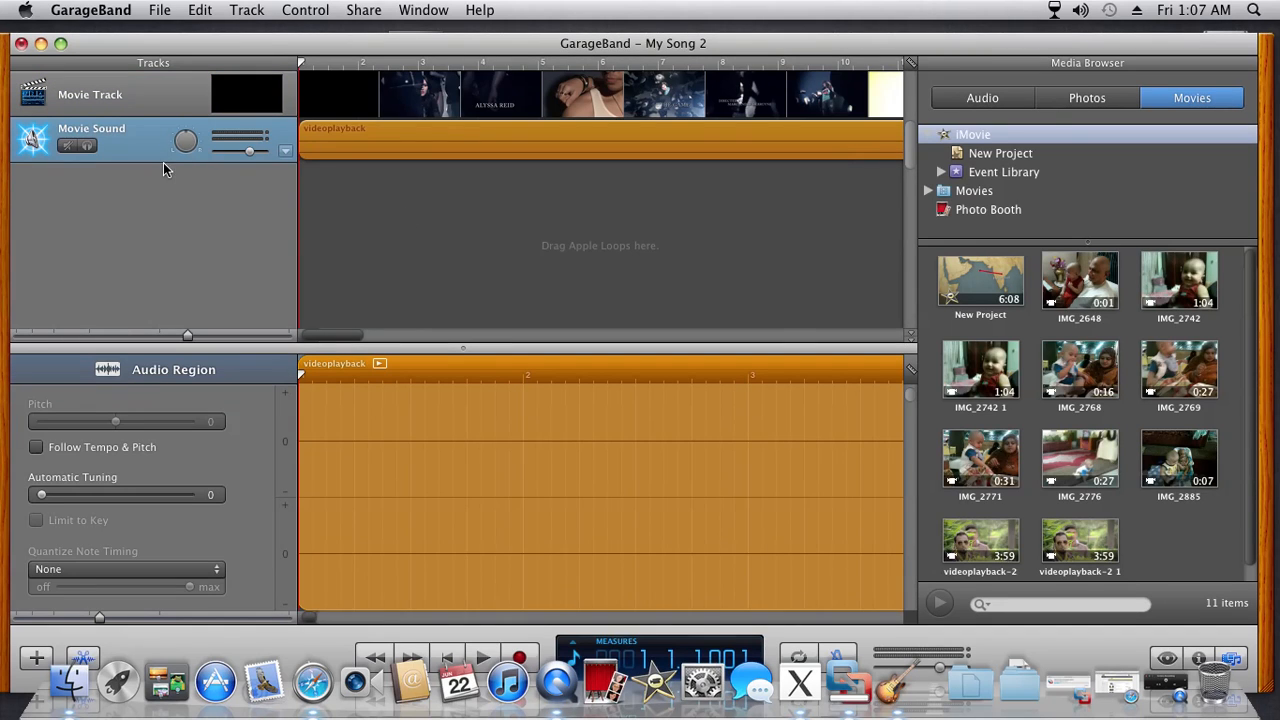
pyautogui.moveTo(130, 200)
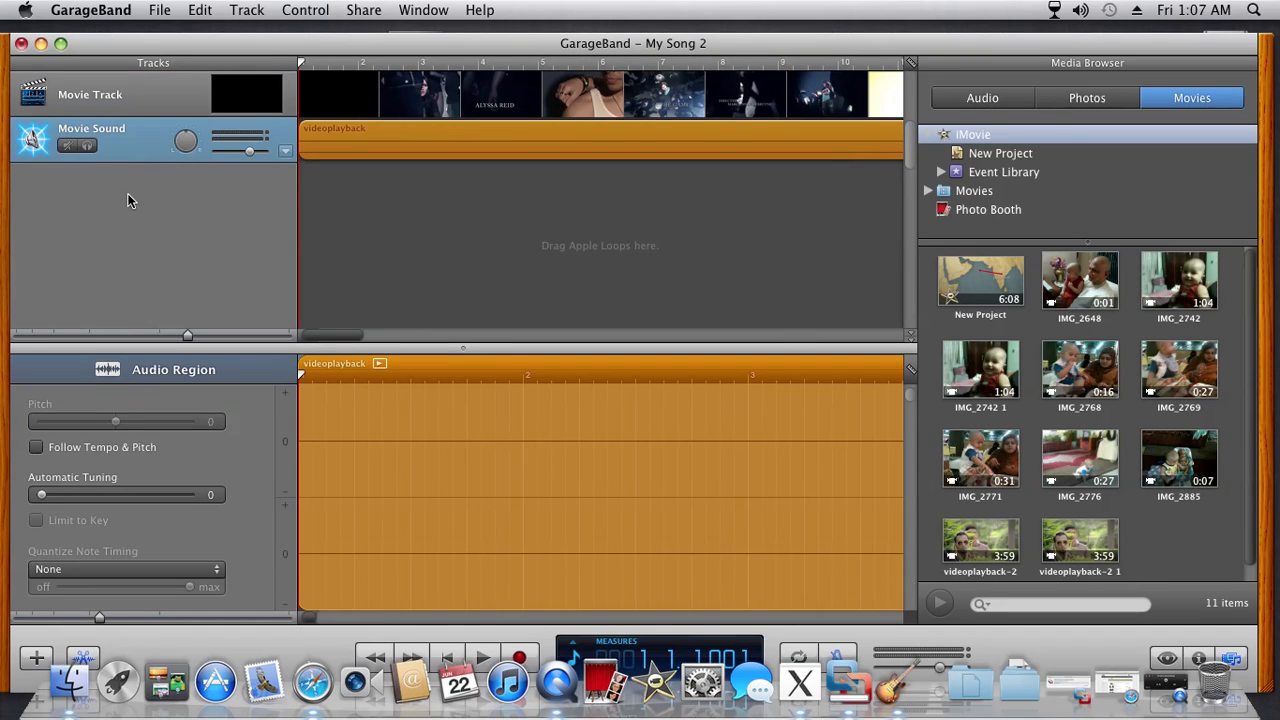
# - Delete the Movie Track, leaving only the Movie Sound audio track
pyautogui.click(90, 94)
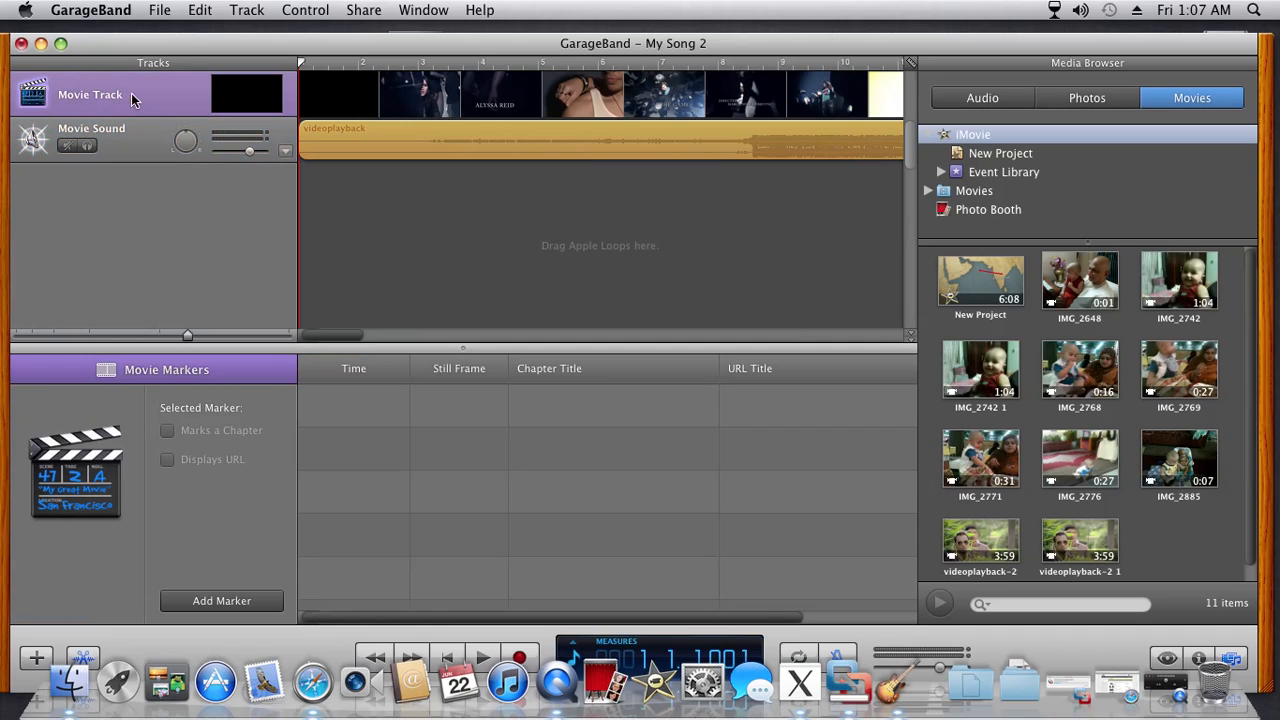
pyautogui.click(246, 10)
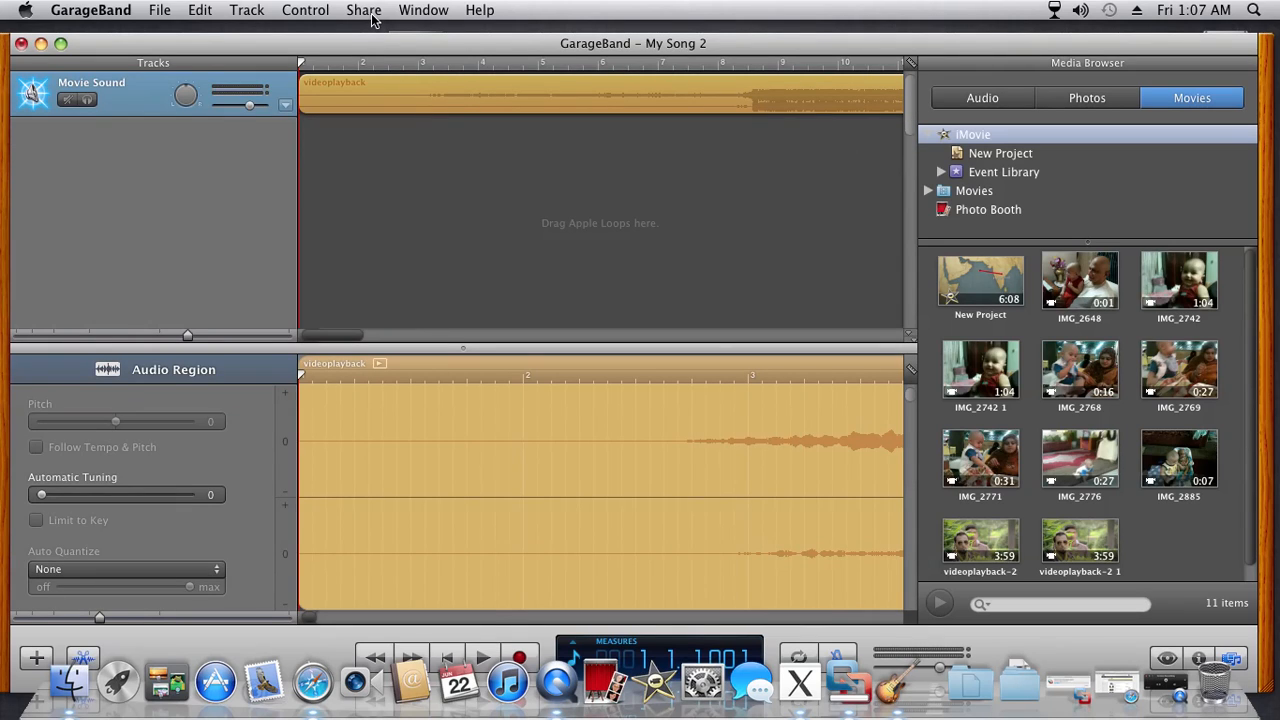
# - Share the song to iTunes with the AAC Encoder at Medium Quality
pyautogui.click(364, 10)
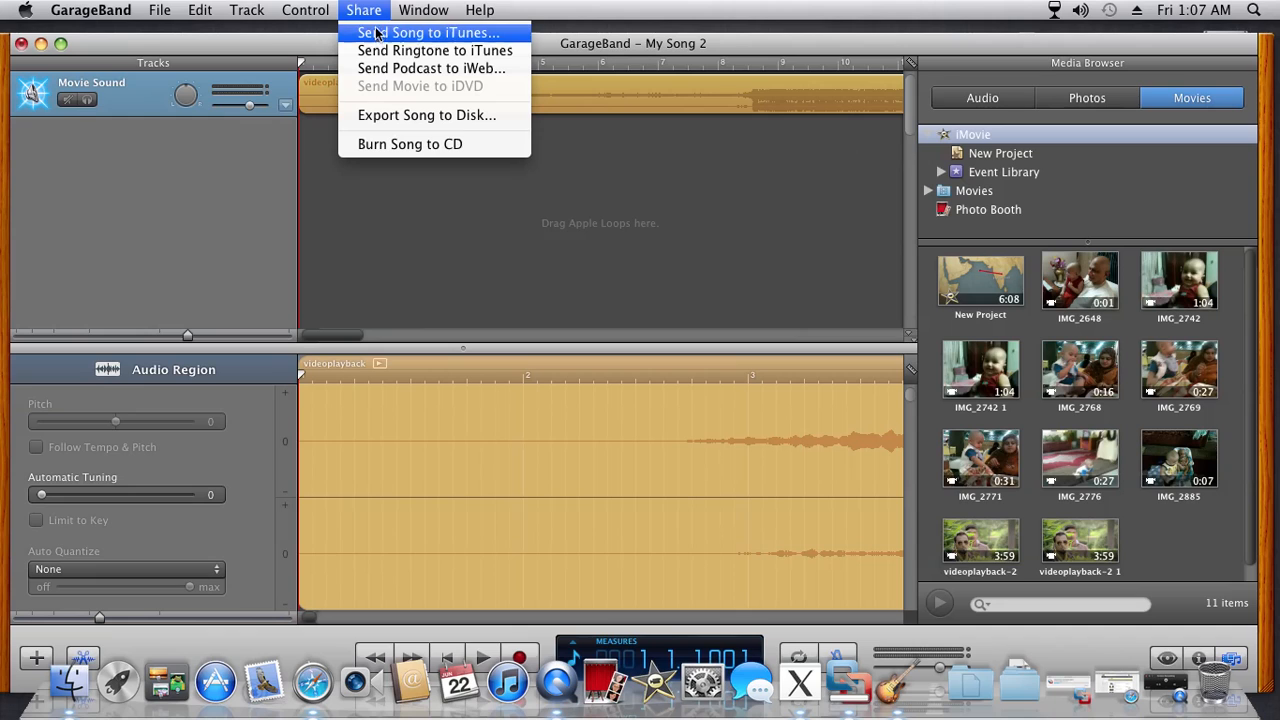
pyautogui.click(428, 32)
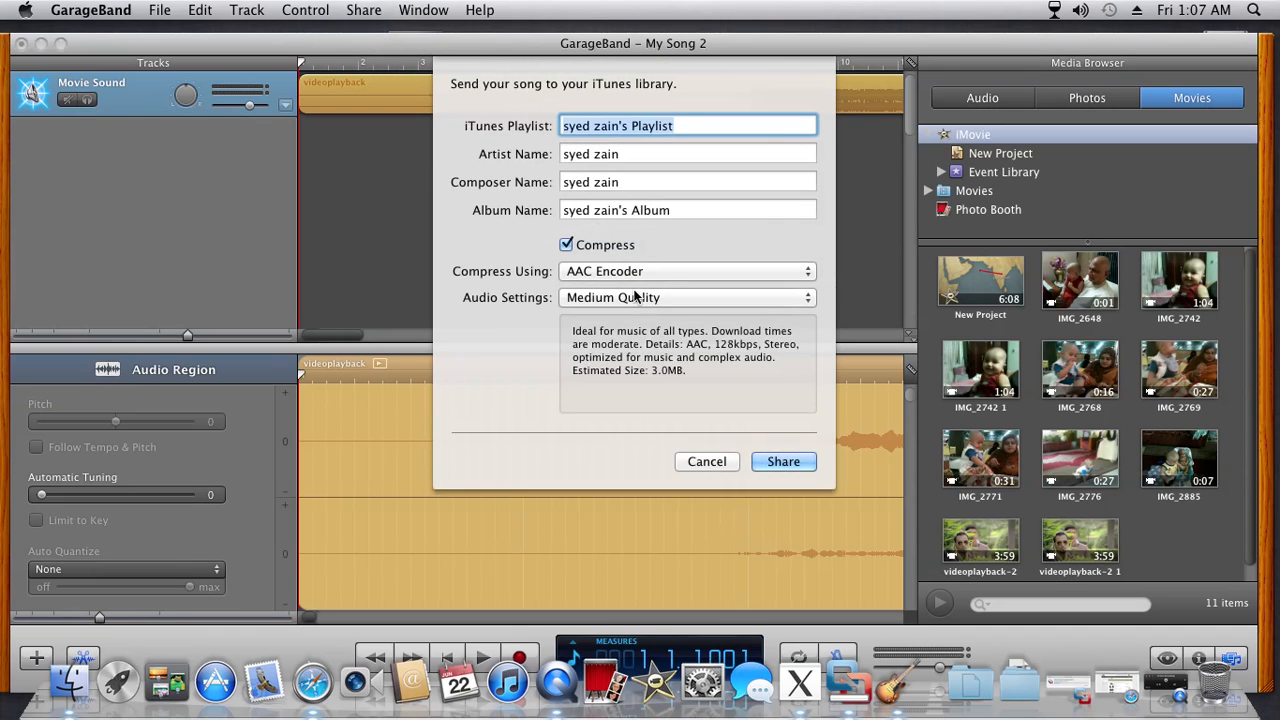
pyautogui.click(784, 460)
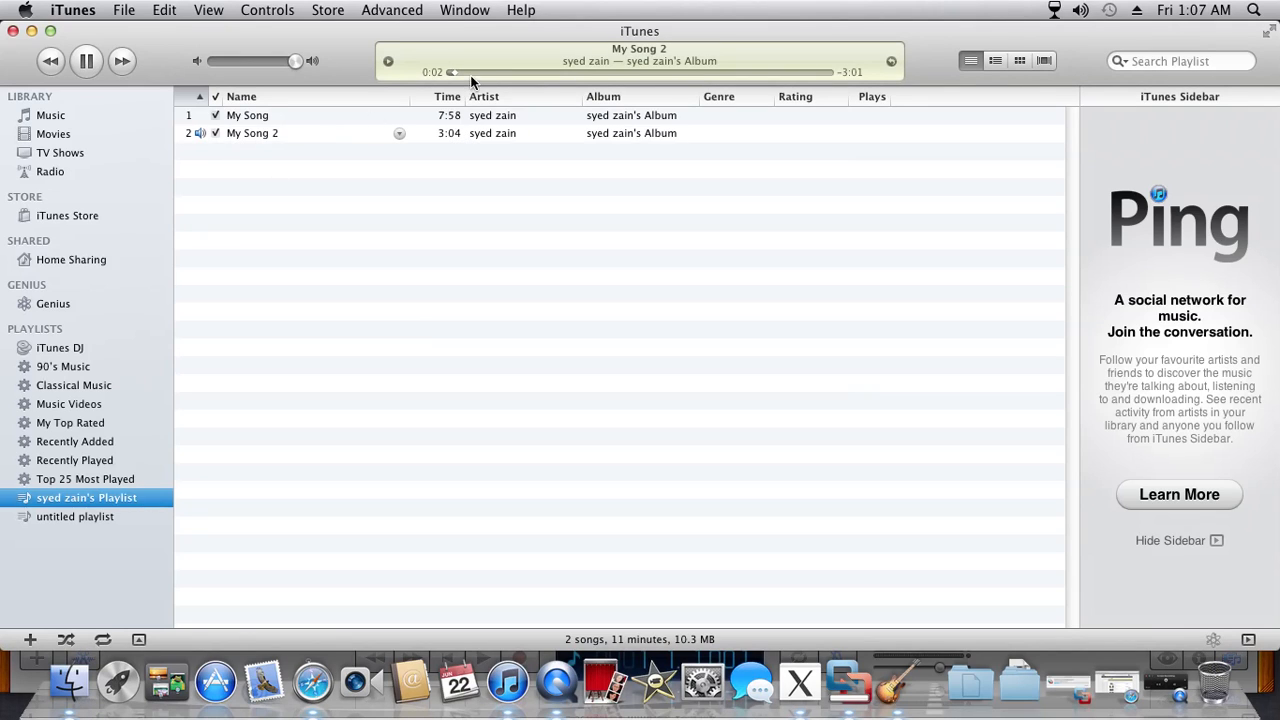
# - Reveal the My Song 2 track's file in Finder via Show in Finder
pyautogui.click(252, 132)
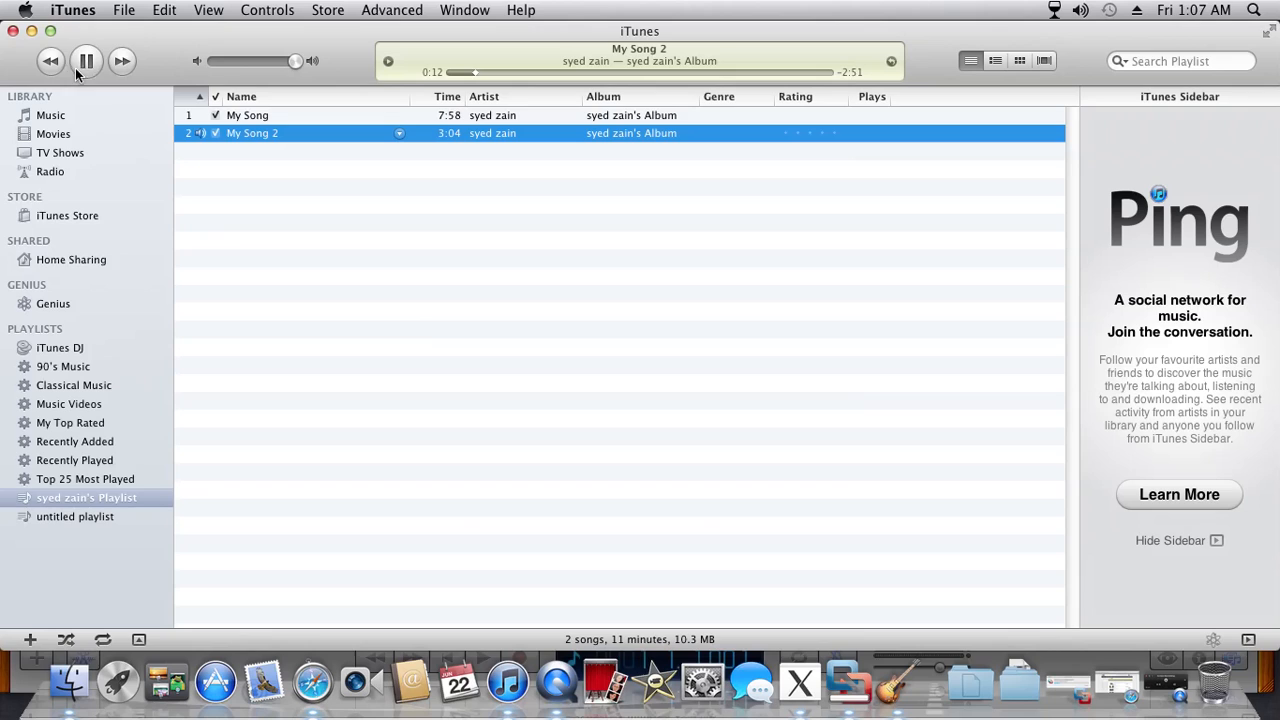
pyautogui.rightClick(252, 132)
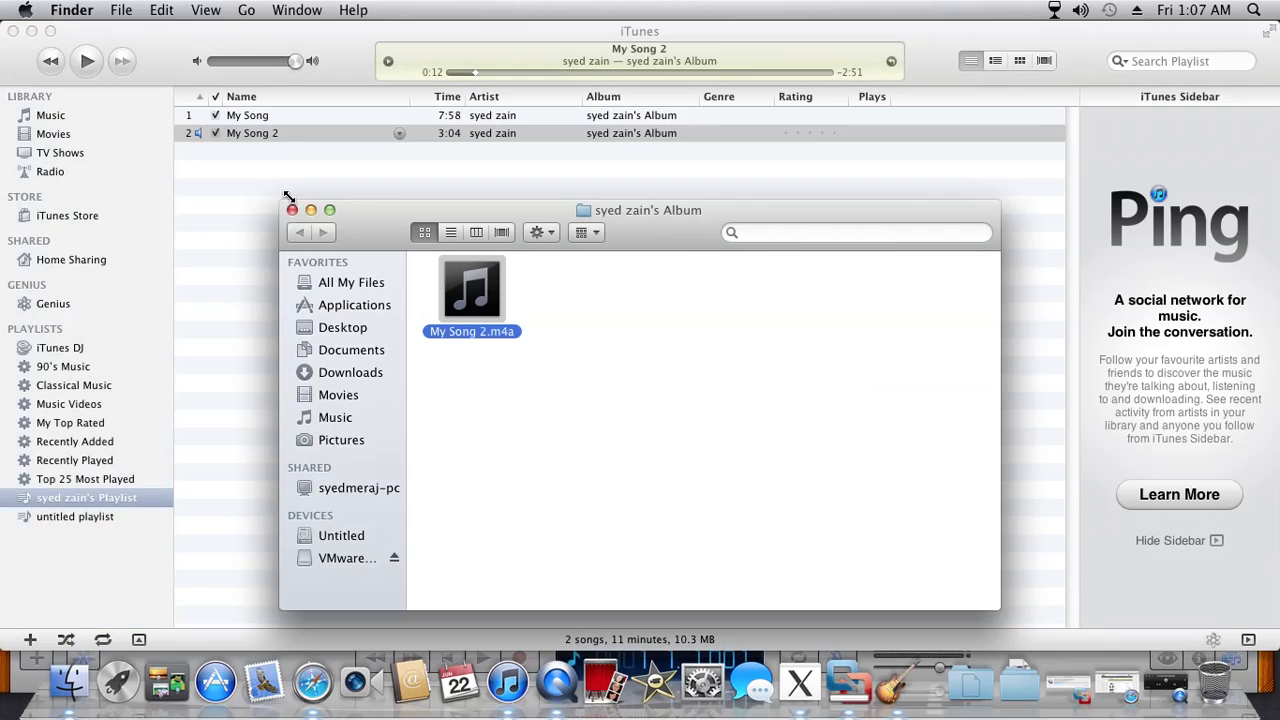
pyautogui.moveTo(92, 50)
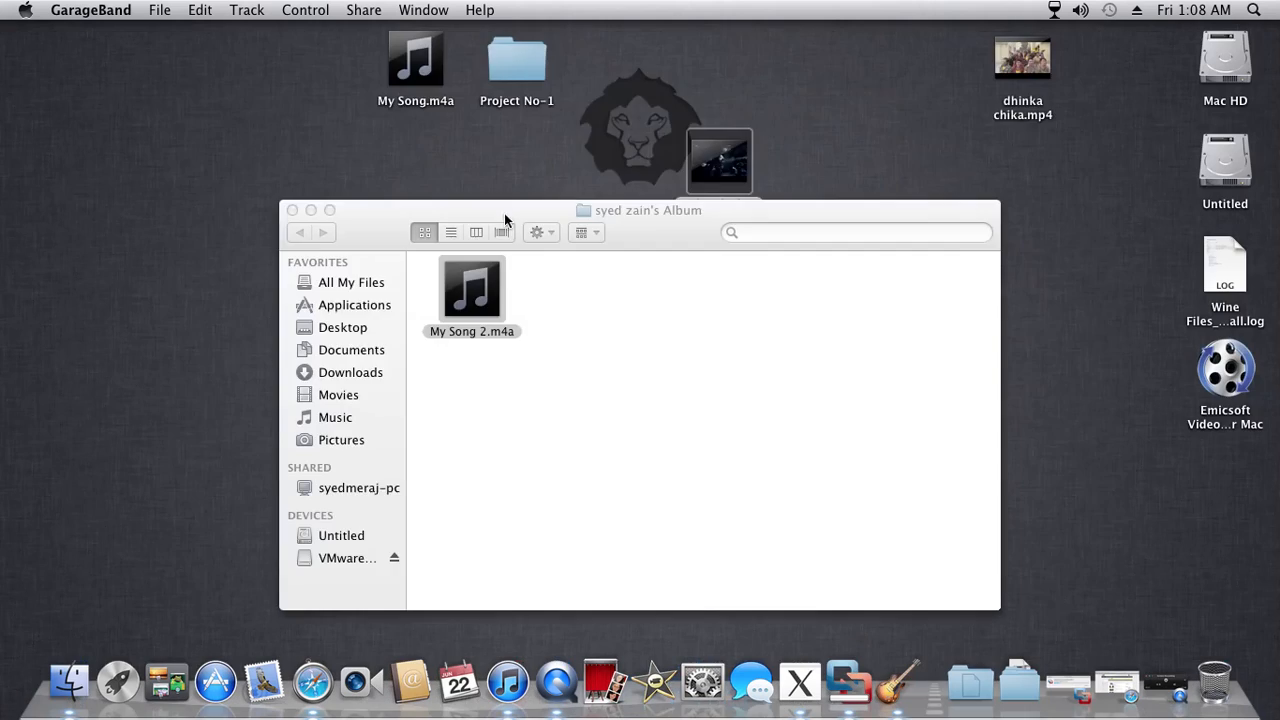
pyautogui.moveTo(620, 190)
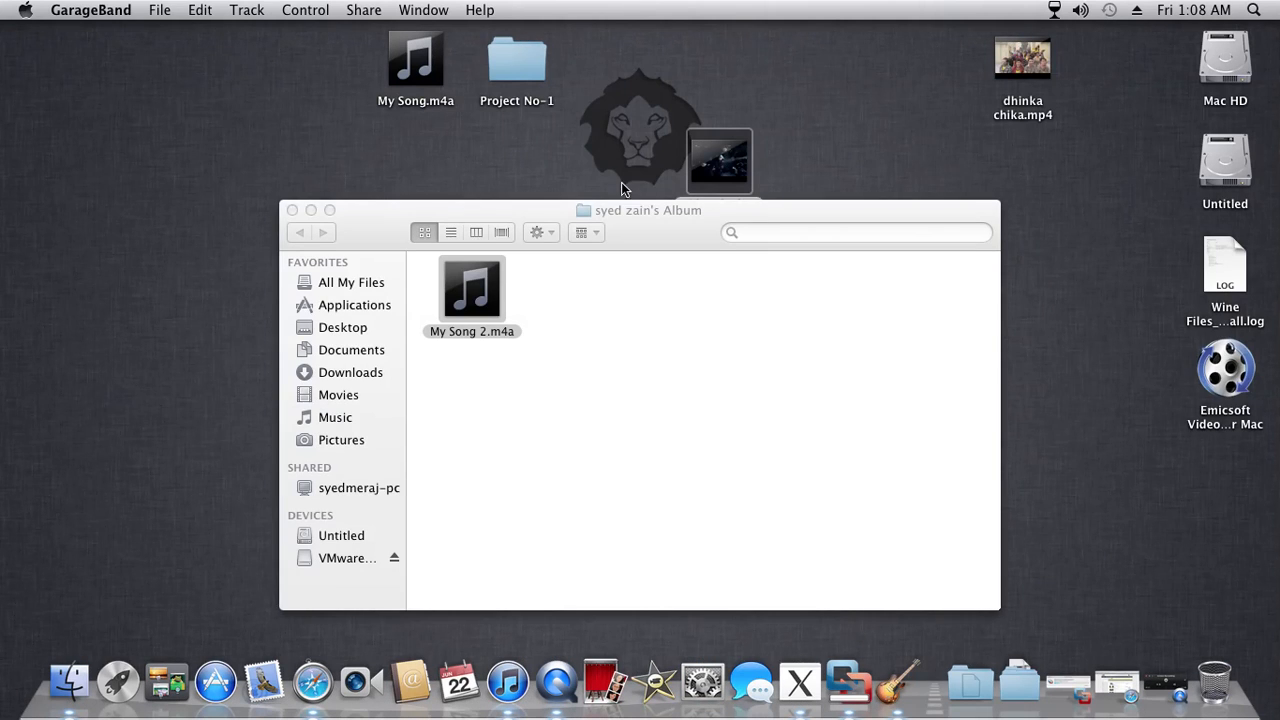
# - Drag My Song 2.m4a from the album folder onto the desktop
pyautogui.moveTo(472, 290); pyautogui.dragTo(62, 210)
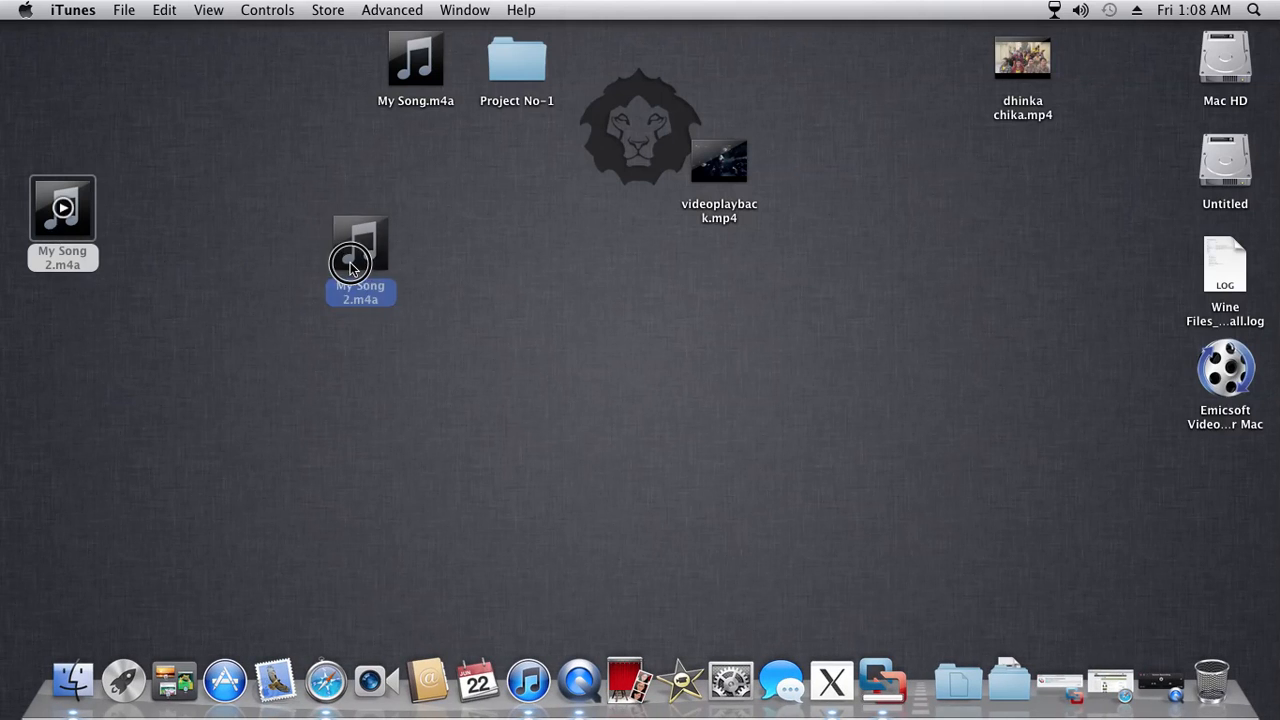
pyautogui.rightClick(360, 244)
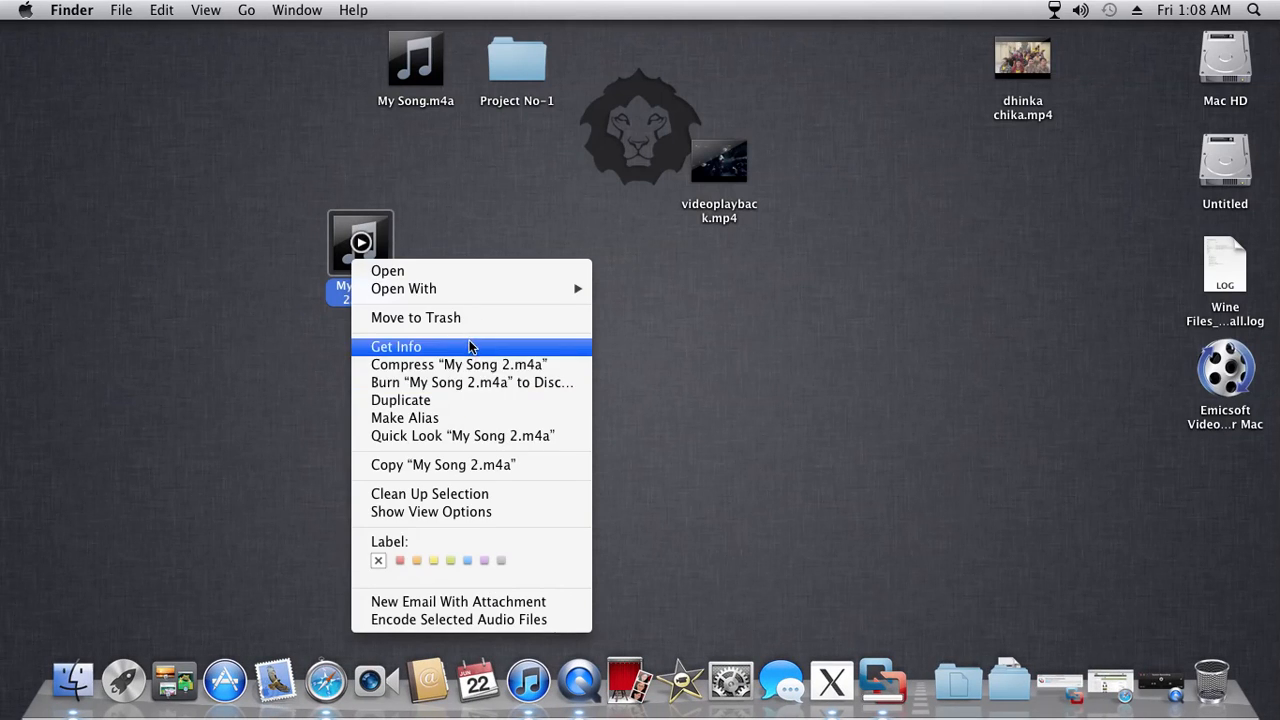
pyautogui.click(396, 346)
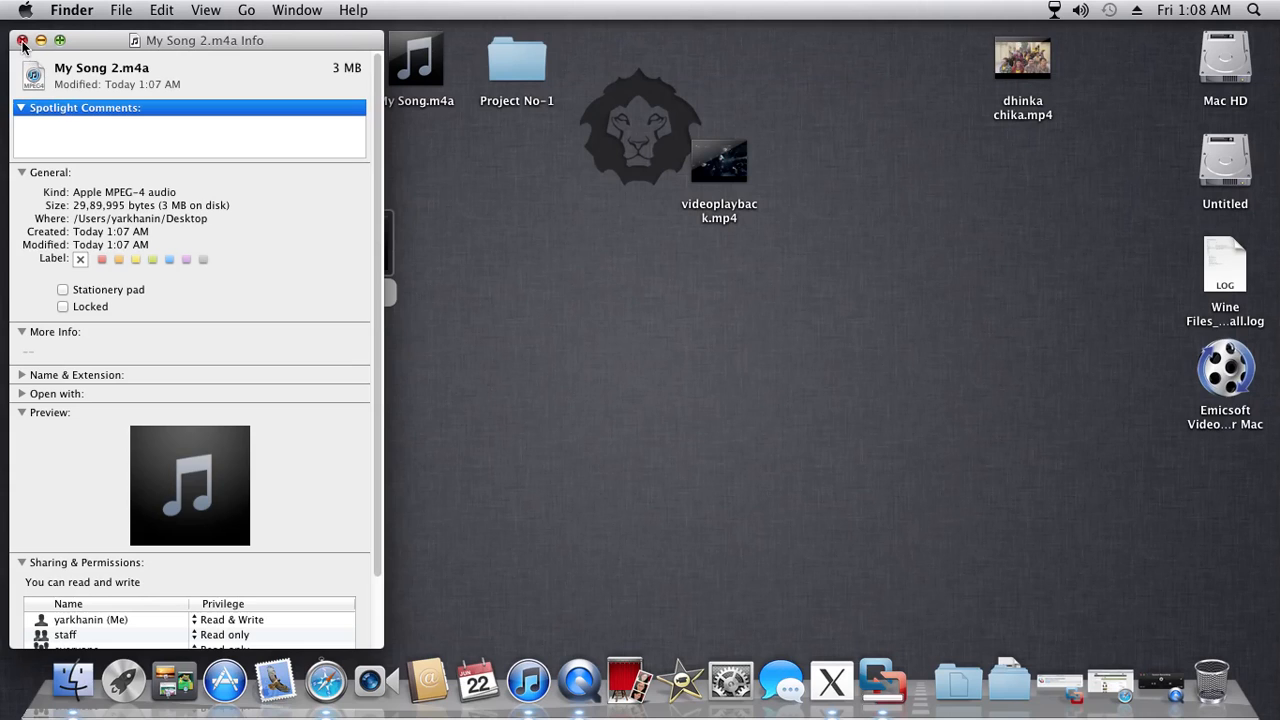
pyautogui.click(22, 40)
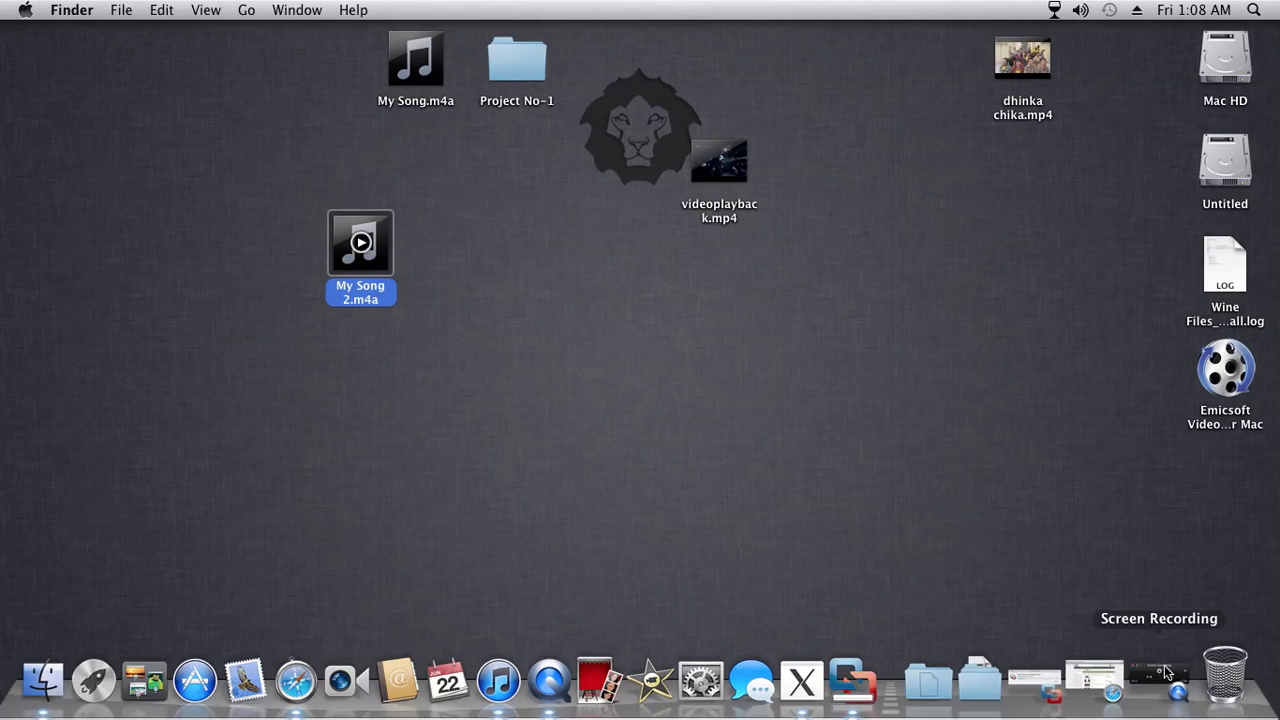